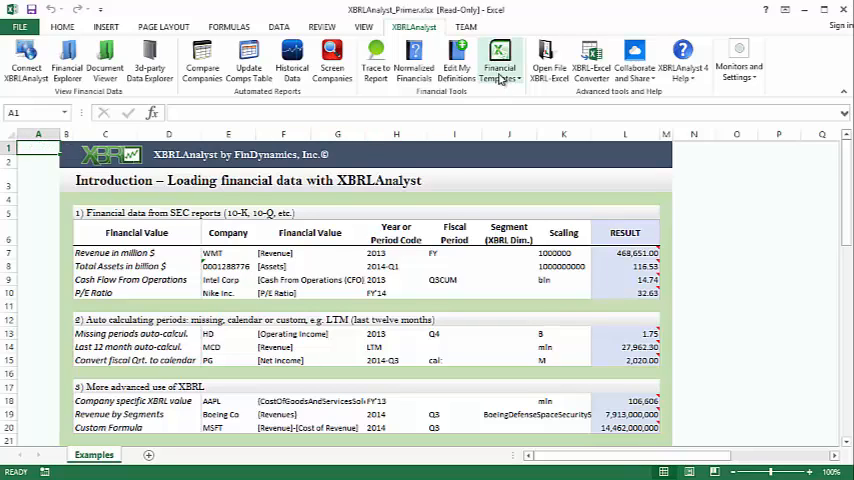
Review the example's Year or Period Code, Fiscal Period and Scaling columns and the FY result formula
left_click(500, 62)
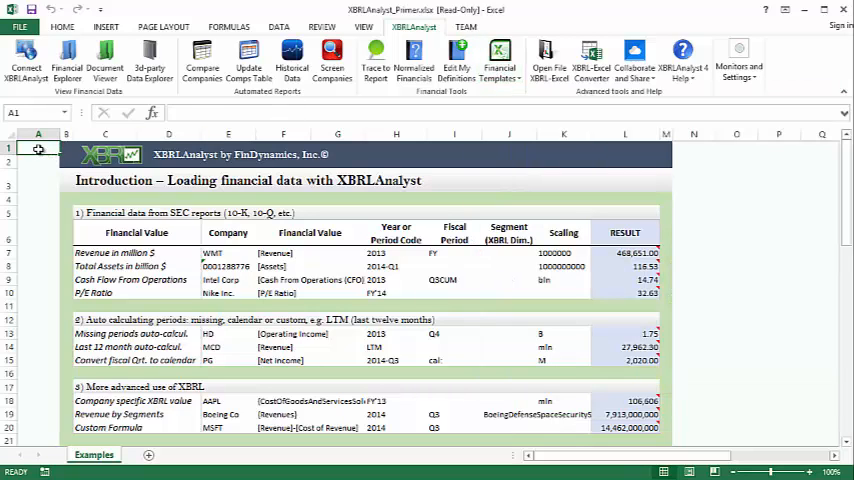
scroll("down", 3)
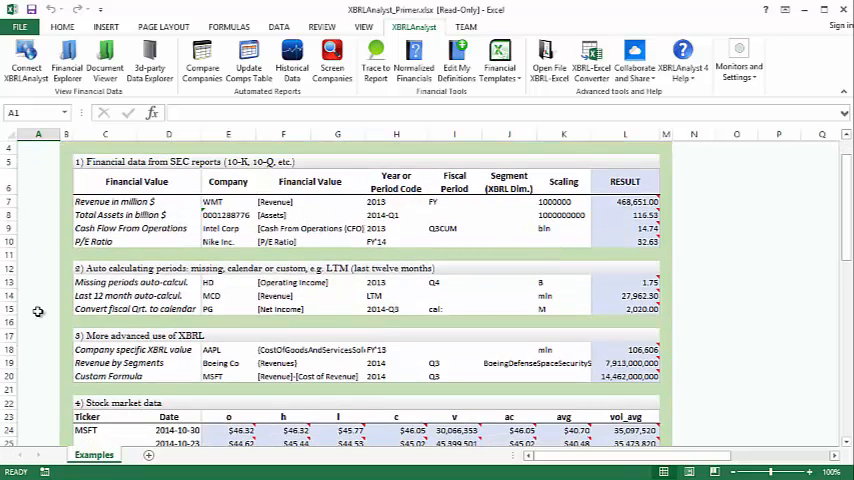
scroll("down", 3)
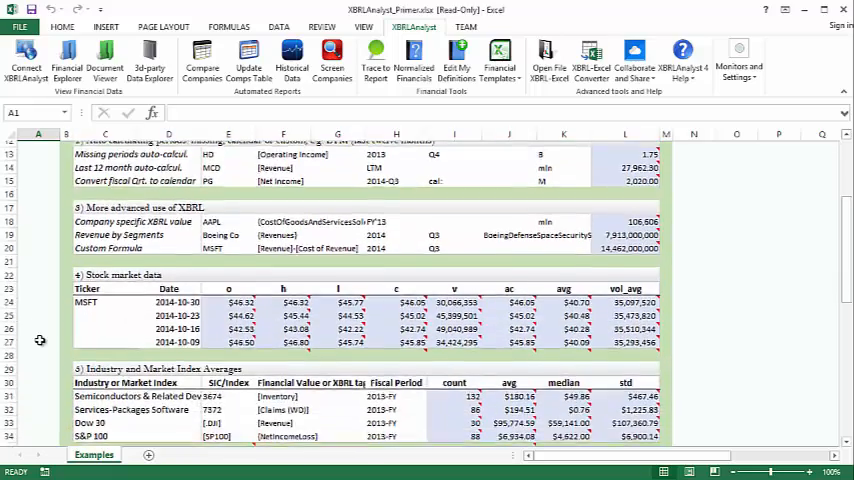
scroll("down", 3)
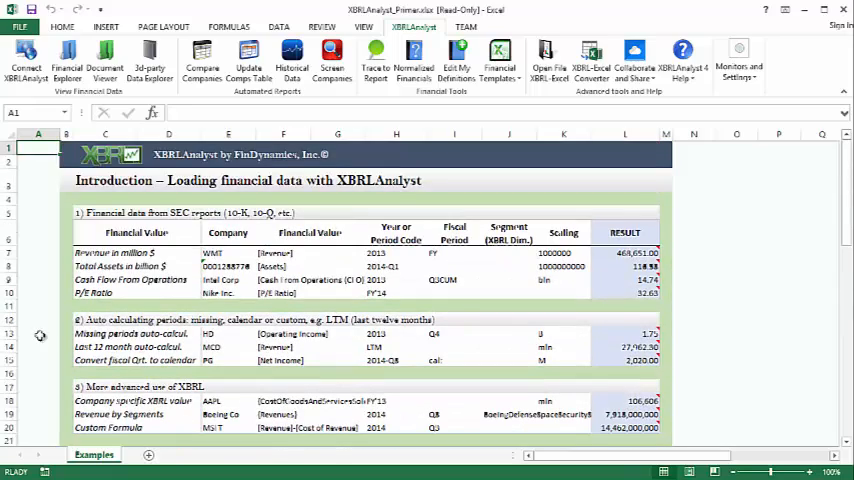
left_click(228, 232)
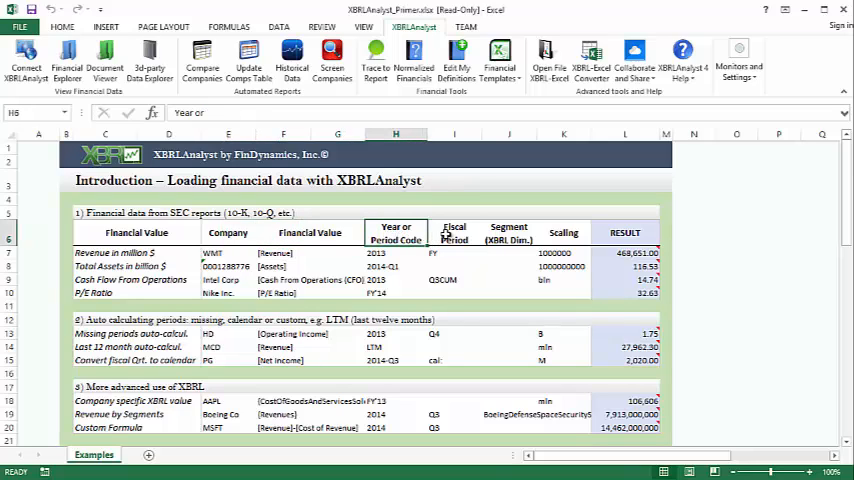
left_click(454, 232)
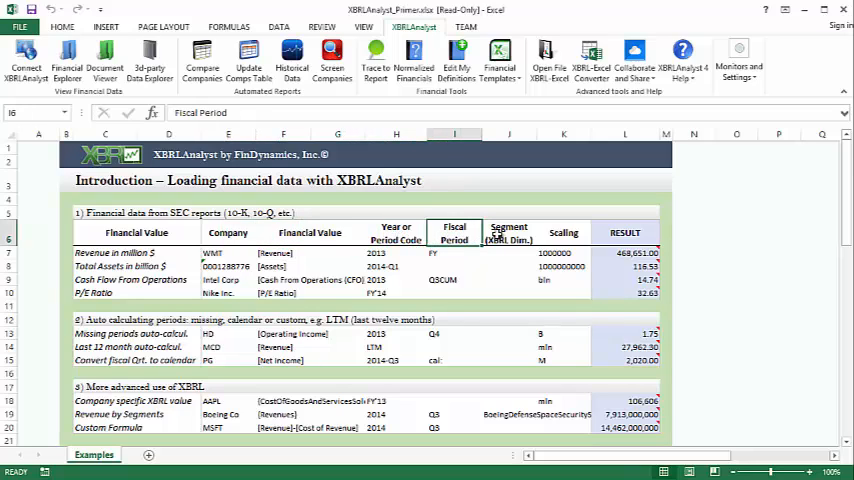
left_click(564, 232)
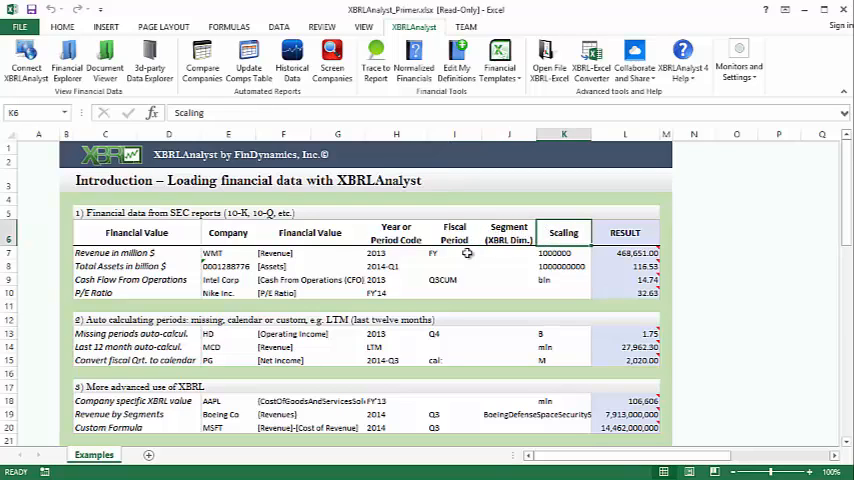
left_click(228, 252)
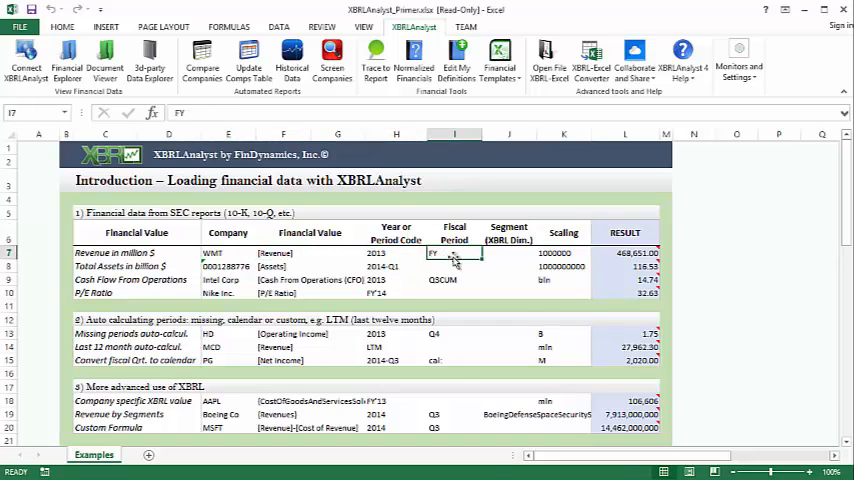
left_click(564, 252)
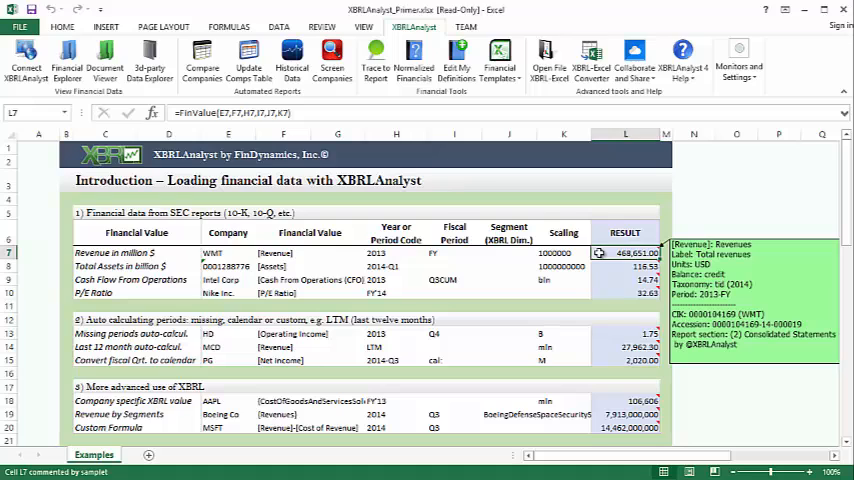
mouse_move(586, 244)
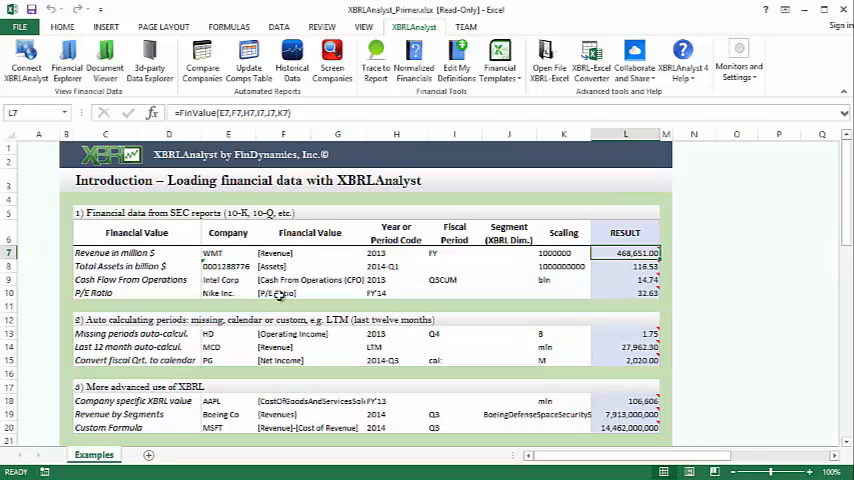
Inspect the Q4 and LTM period entries, Apple's CostOfGoodsAndServicesSold fact, Boeing's segment member and the Revenue minus Cost of Revenue formula
left_click(456, 332)
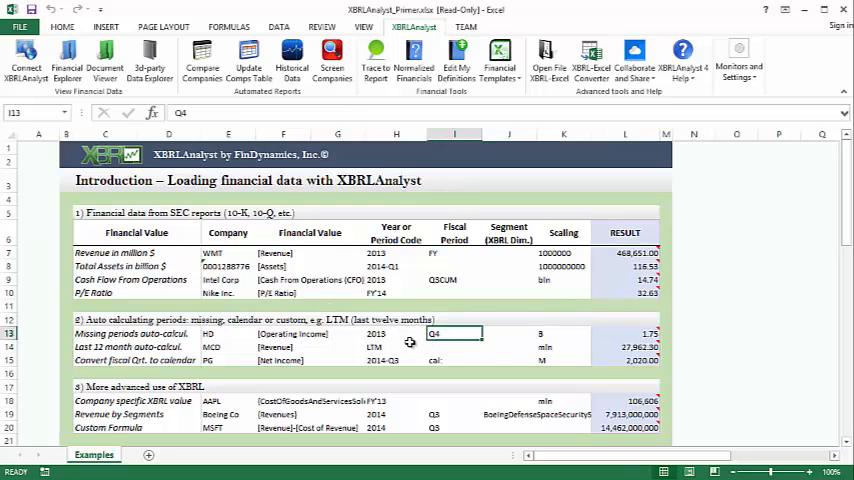
left_click(396, 348)
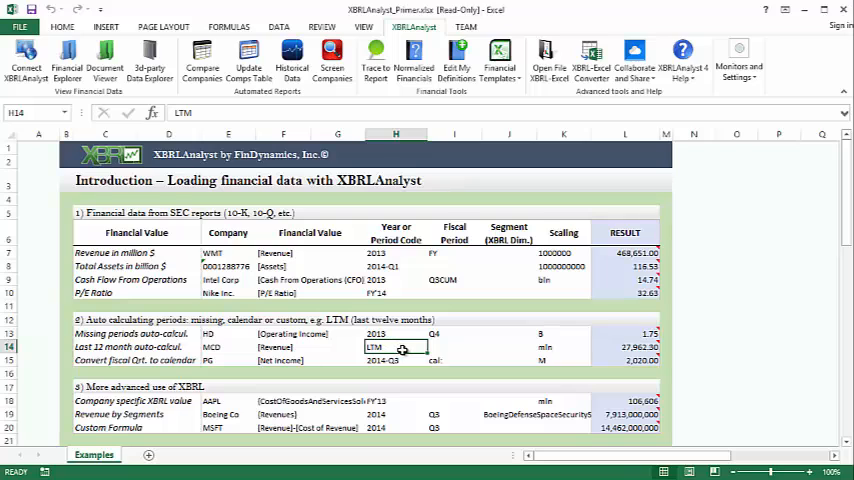
left_click(454, 360)
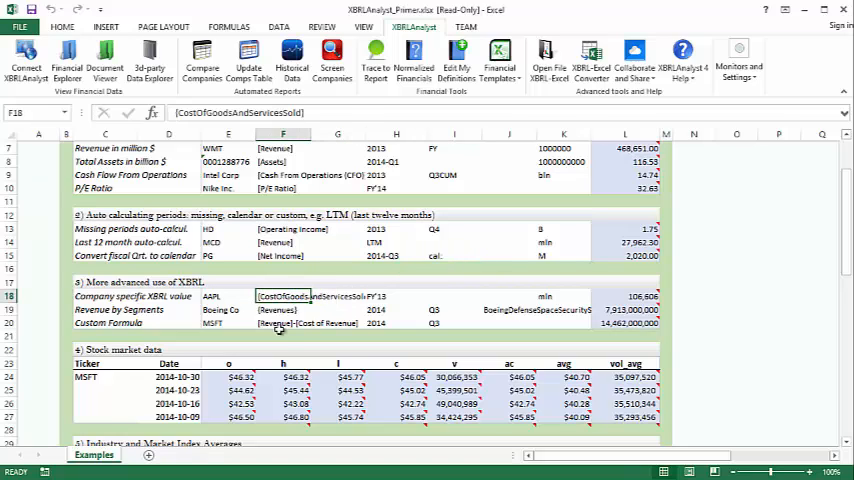
left_click(508, 308)
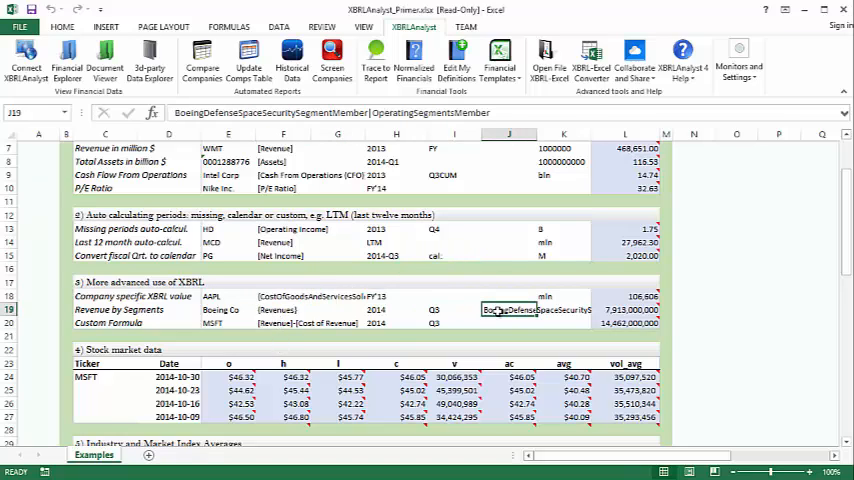
left_click(300, 322)
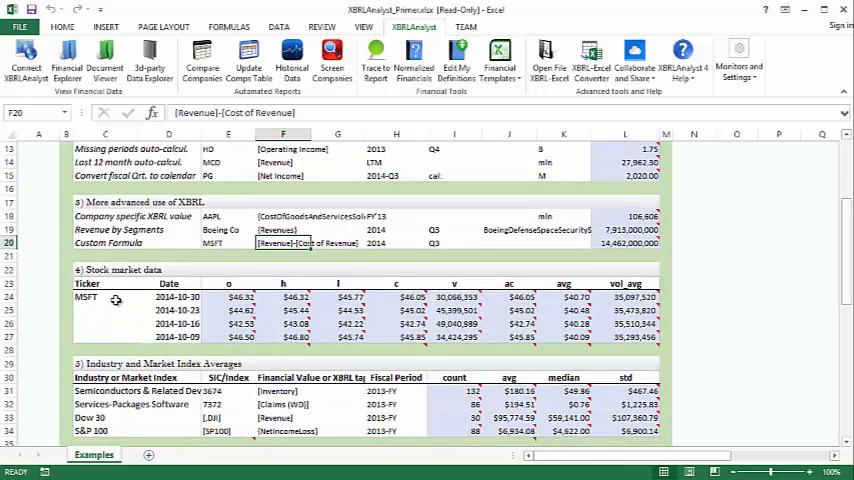
Review the stock price columns including vol_avg and the NetIncomeLoss fact for S&P 100
left_click(110, 268)
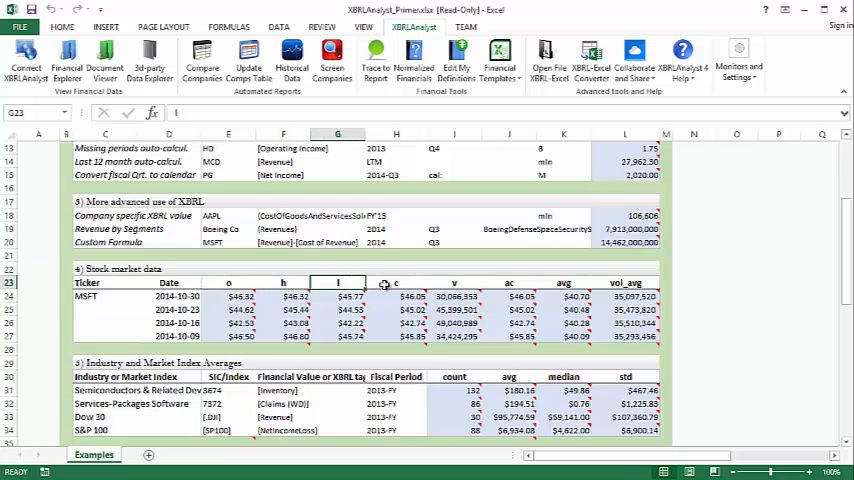
left_click(508, 284)
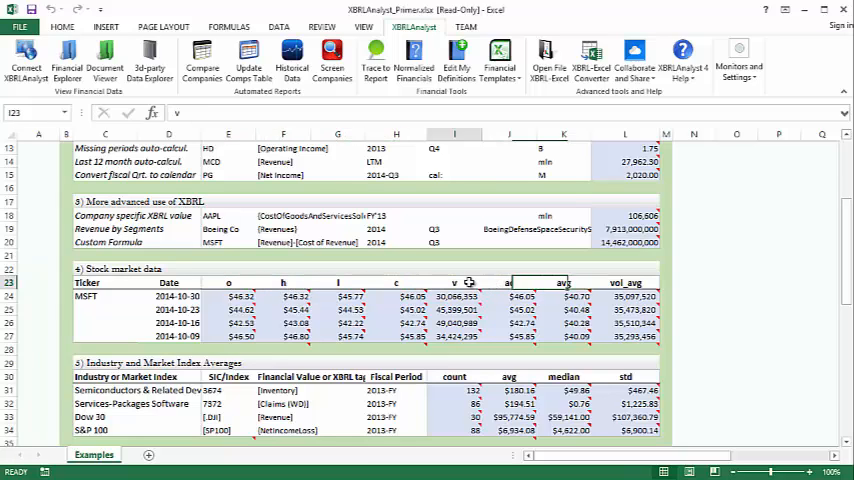
left_click(624, 284)
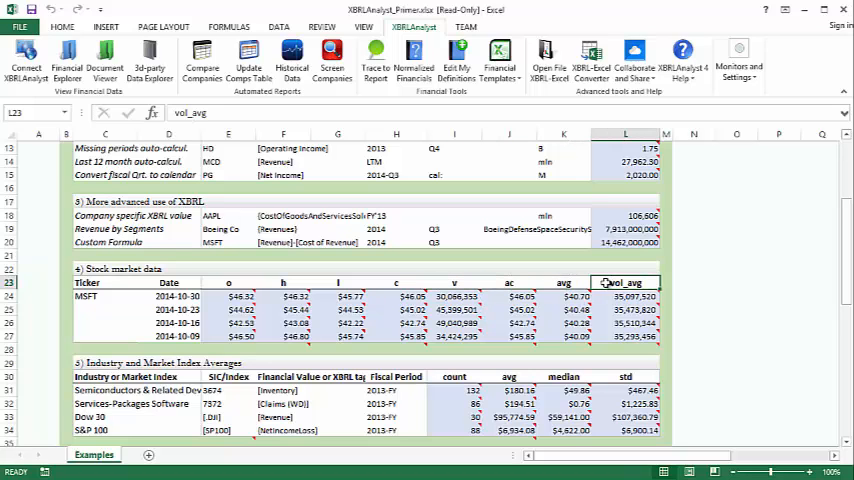
scroll("down", 3)
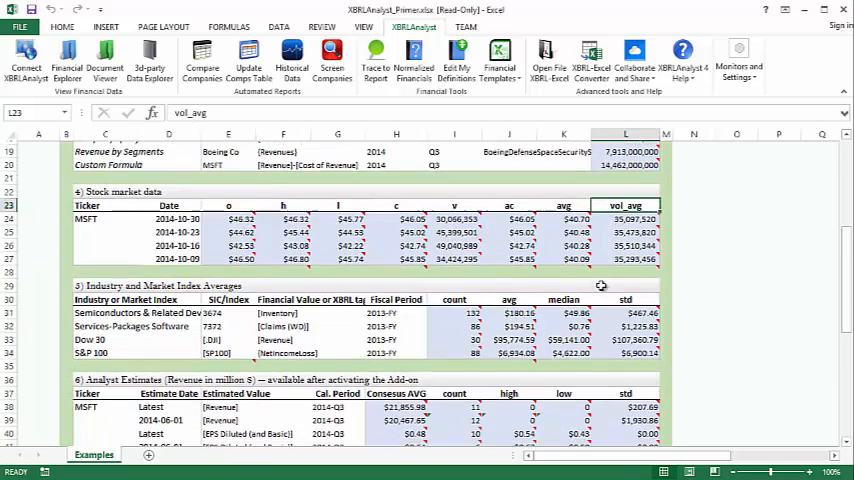
left_click(104, 282)
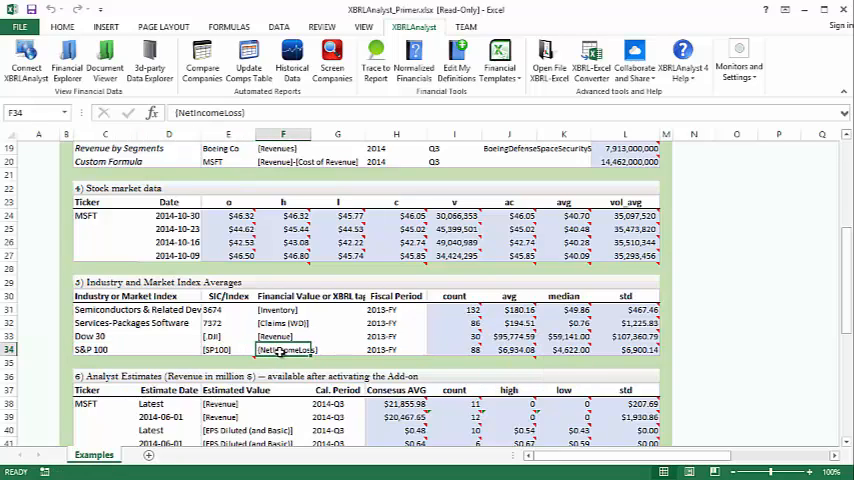
Examine the S&P 100 industry average formula and Consensus AVG column, then show the XBRLAnalyst help options
left_click(508, 348)
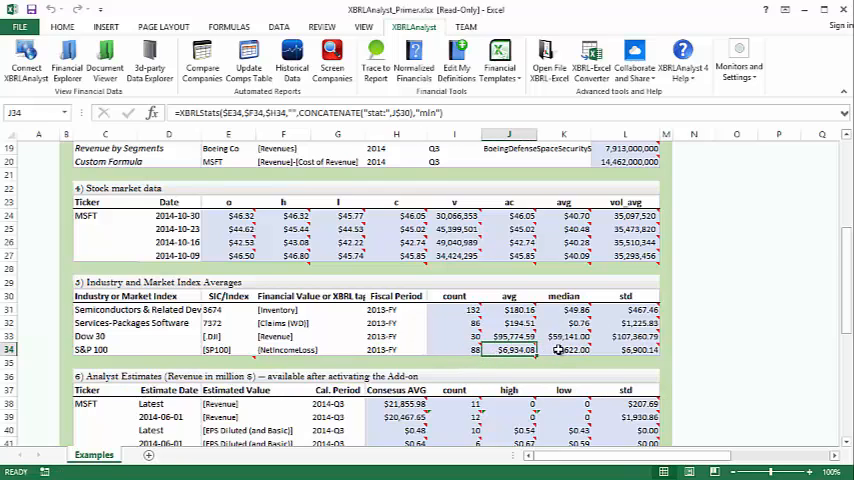
left_click(626, 350)
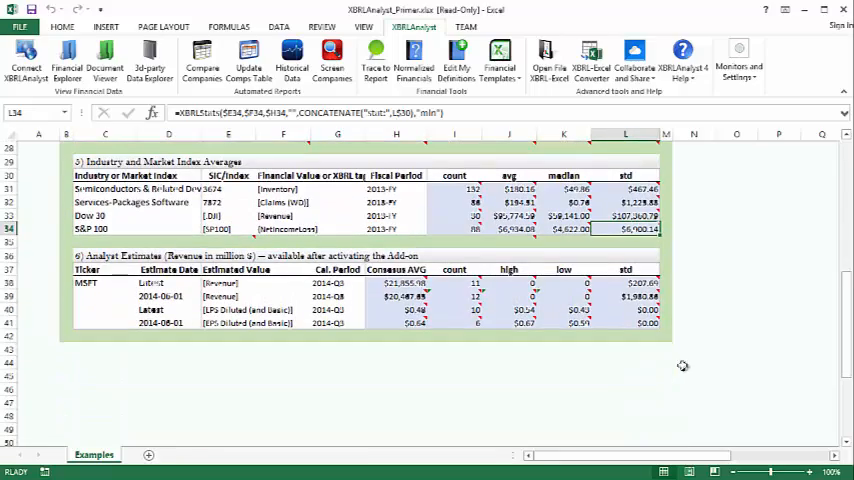
mouse_move(402, 384)
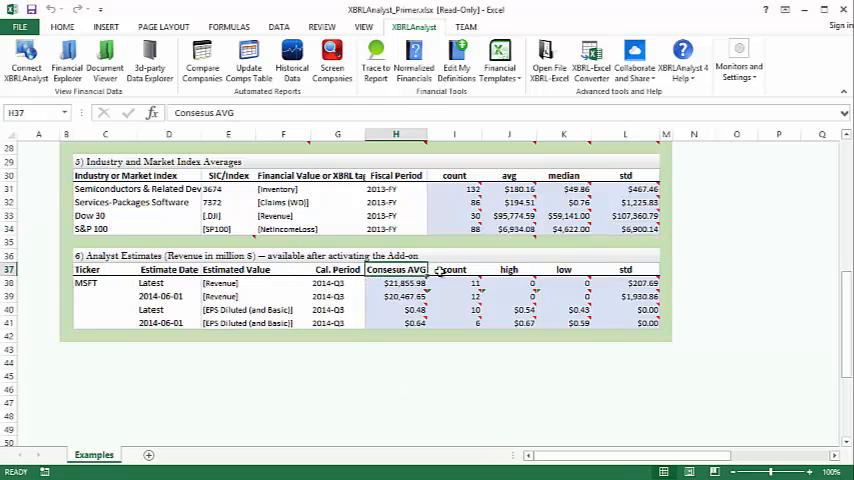
left_click(454, 268)
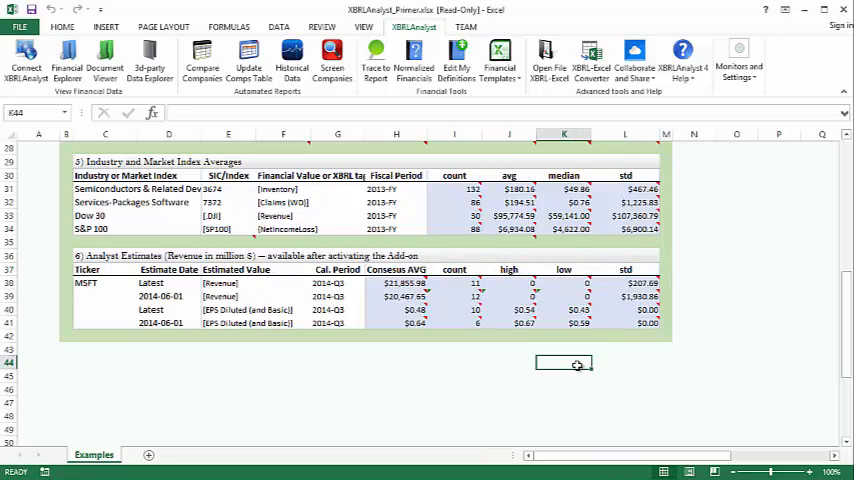
mouse_move(576, 372)
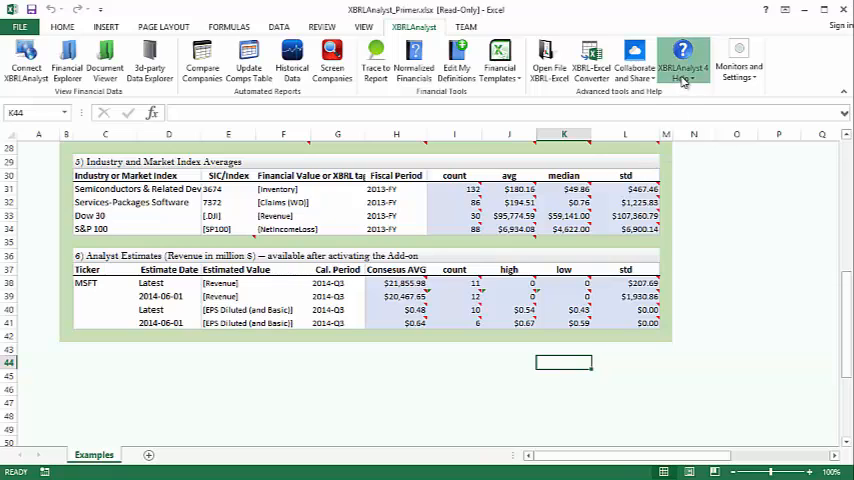
left_click(676, 52)
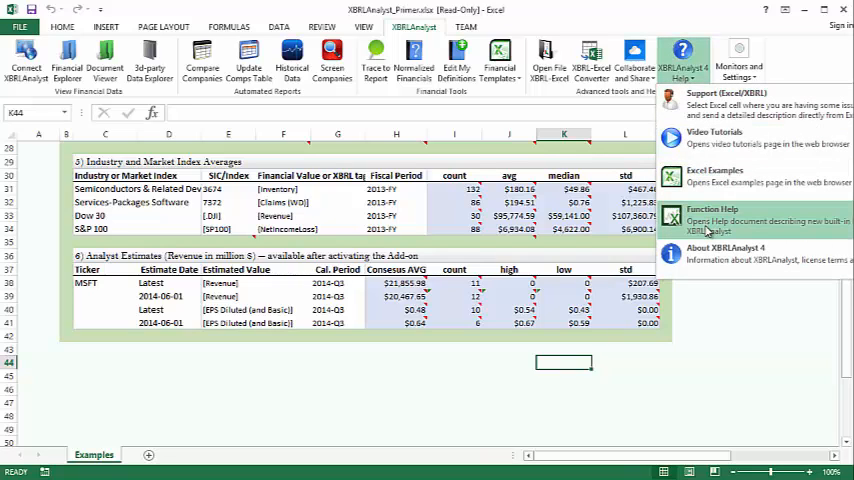
mouse_move(712, 216)
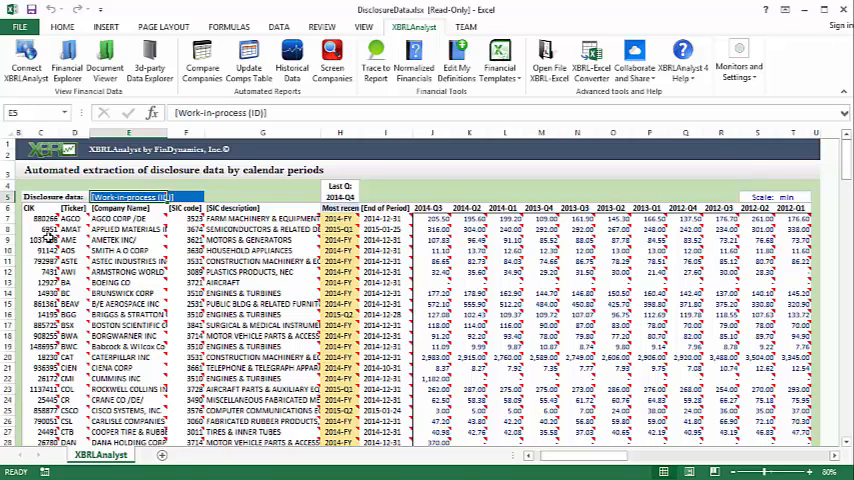
mouse_move(490, 208)
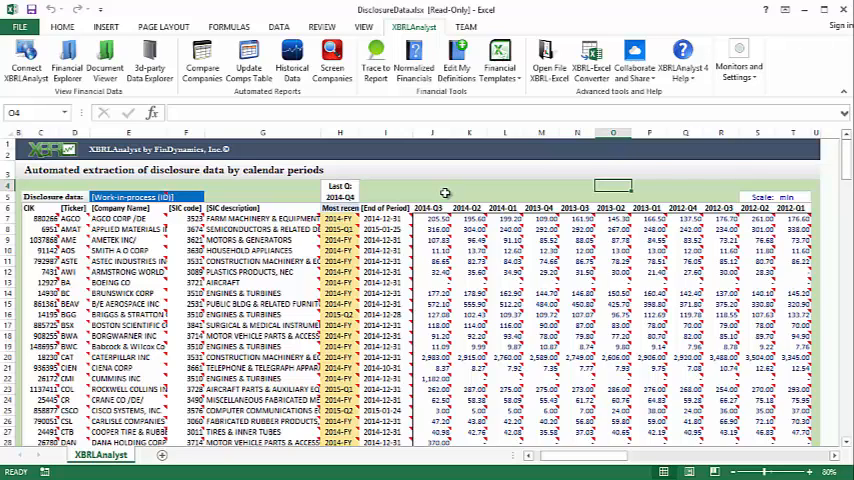
Bring up XBRLAnalyst's list of built-in normalized financial concepts from the DisclosureData workbook
left_click(140, 196)
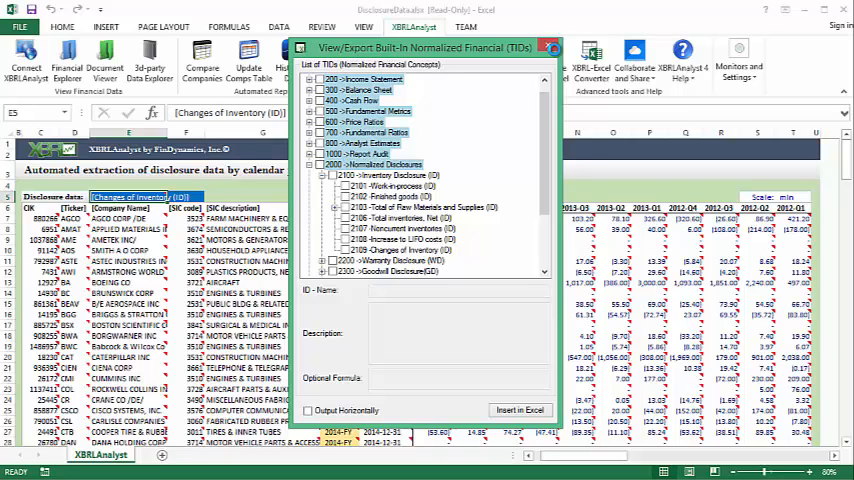
Close the normalized financials list and scroll to the quarterly Changes of Inventory values
left_click(546, 36)
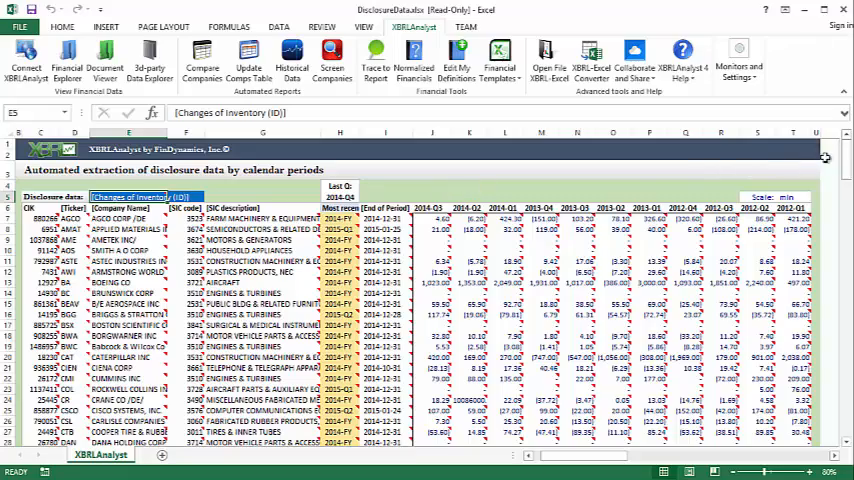
scroll("down", 3)
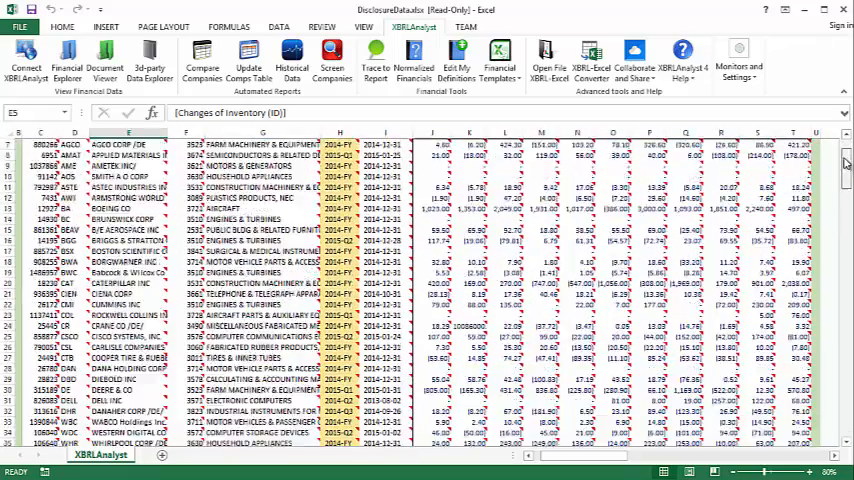